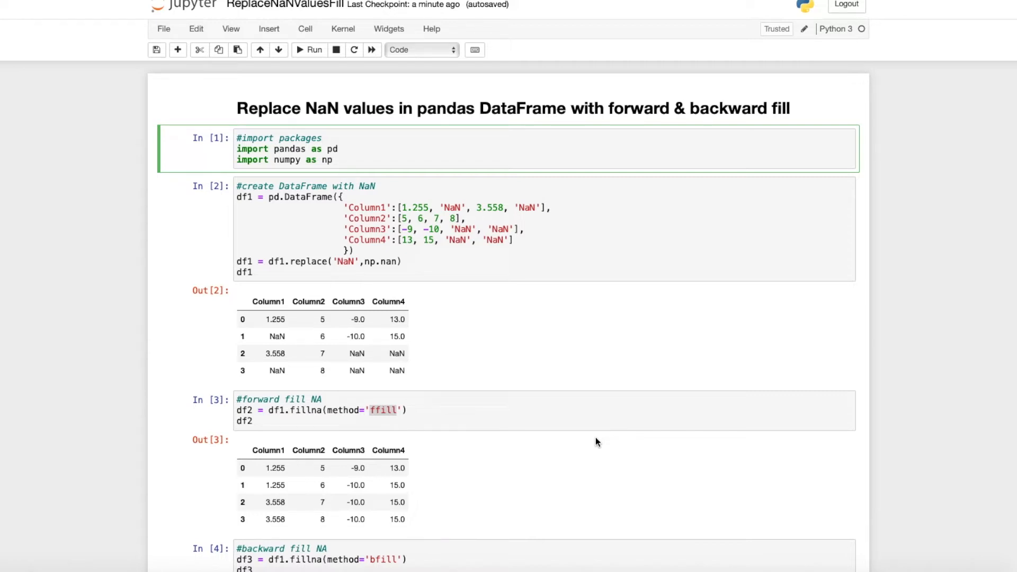
- Overwrite both 'NaN' strings in Column1 with np.nan and rerun the DataFrame cell
click(321, 137)
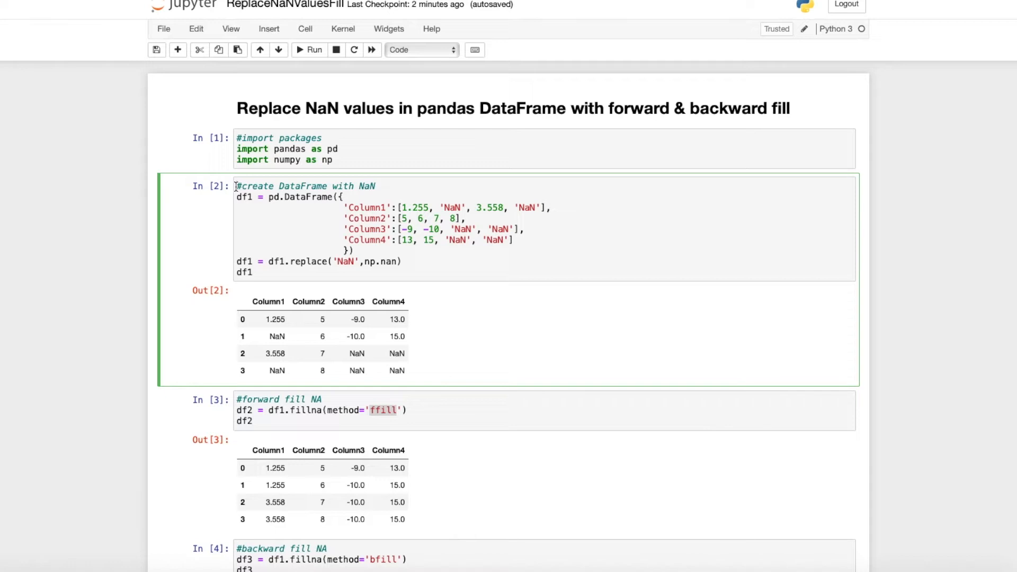
double_click(244, 197)
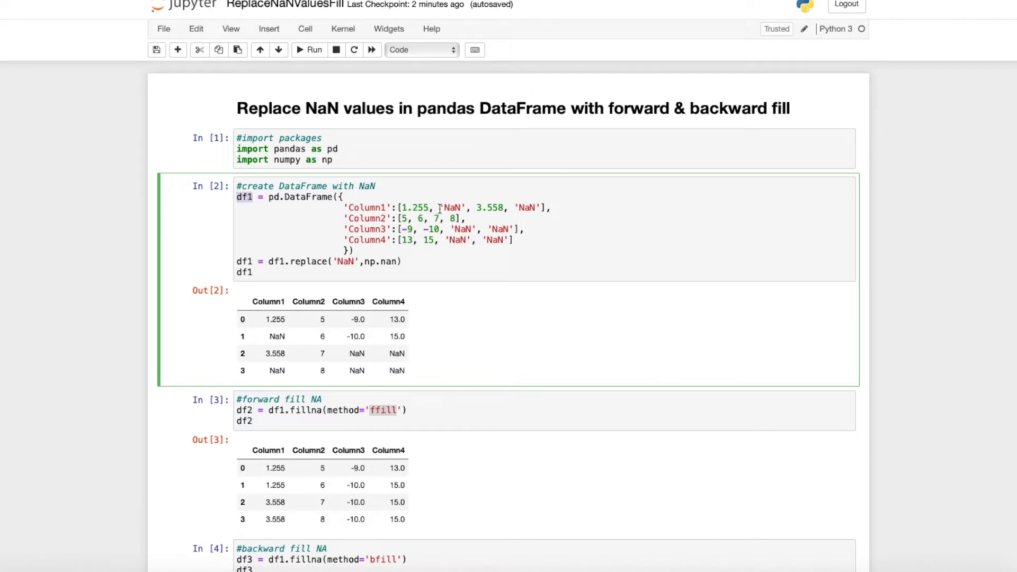
double_click(450, 208)
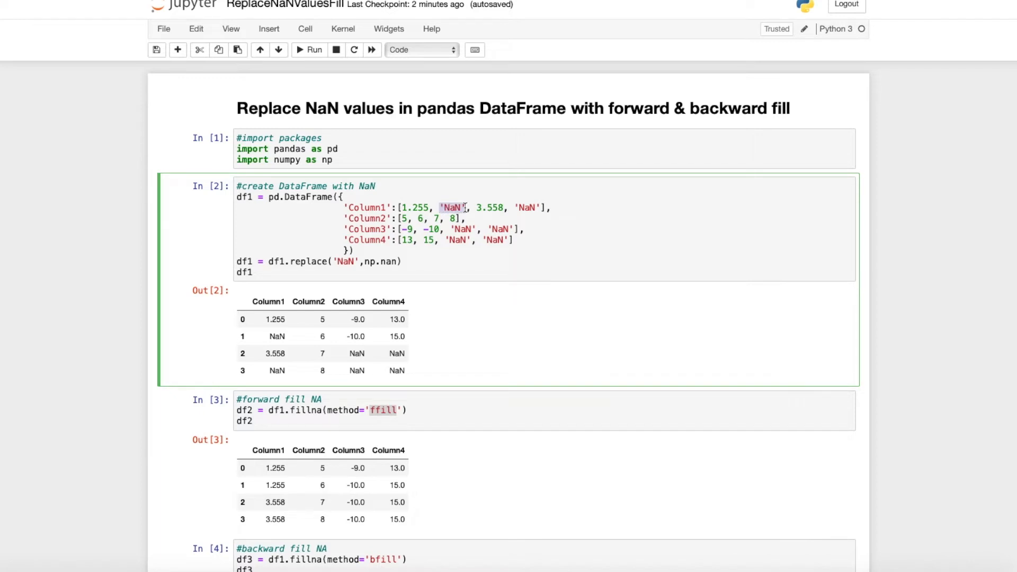
mouse_move(465, 208)
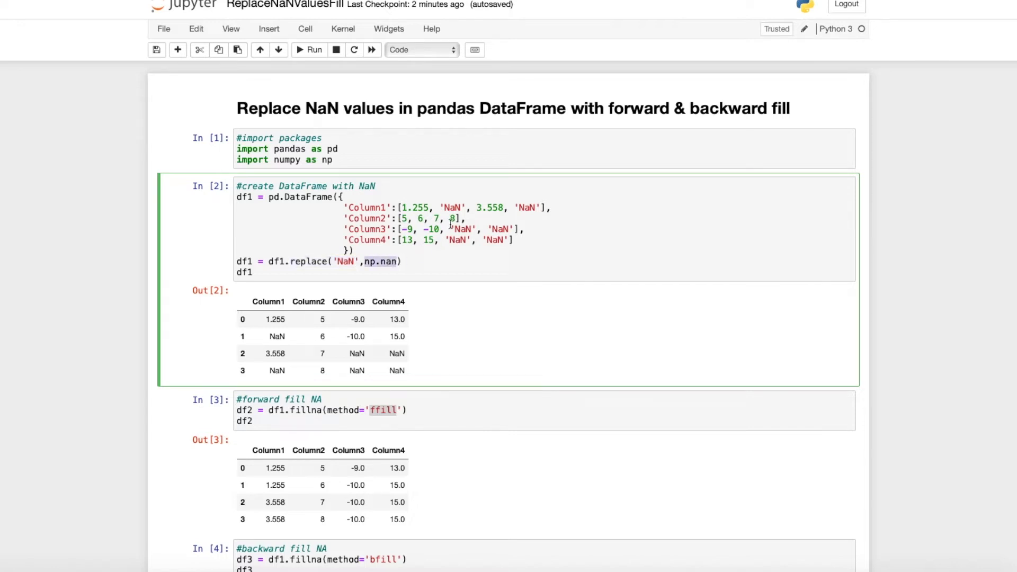
text(np.nan)
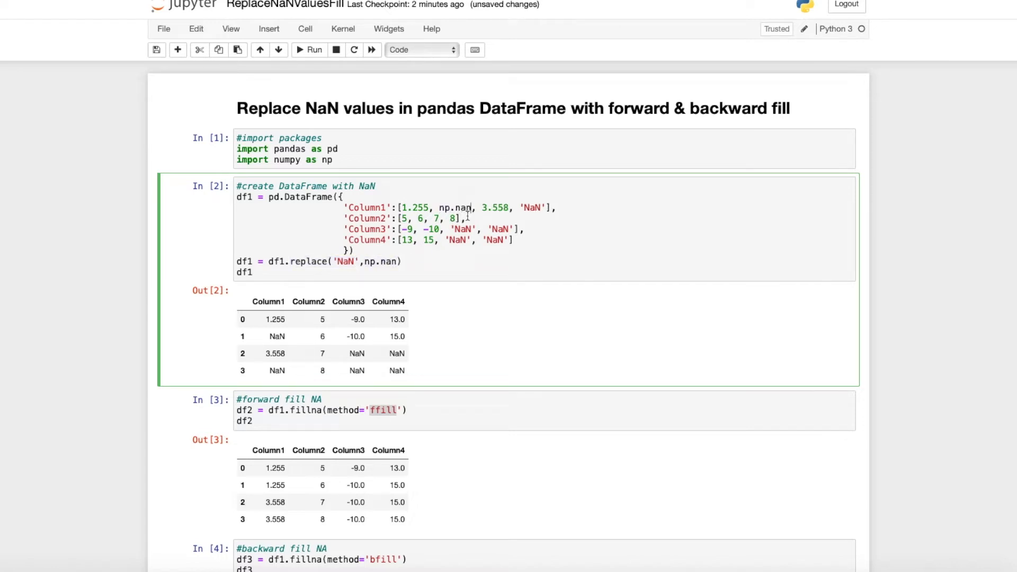
text(np.nan)
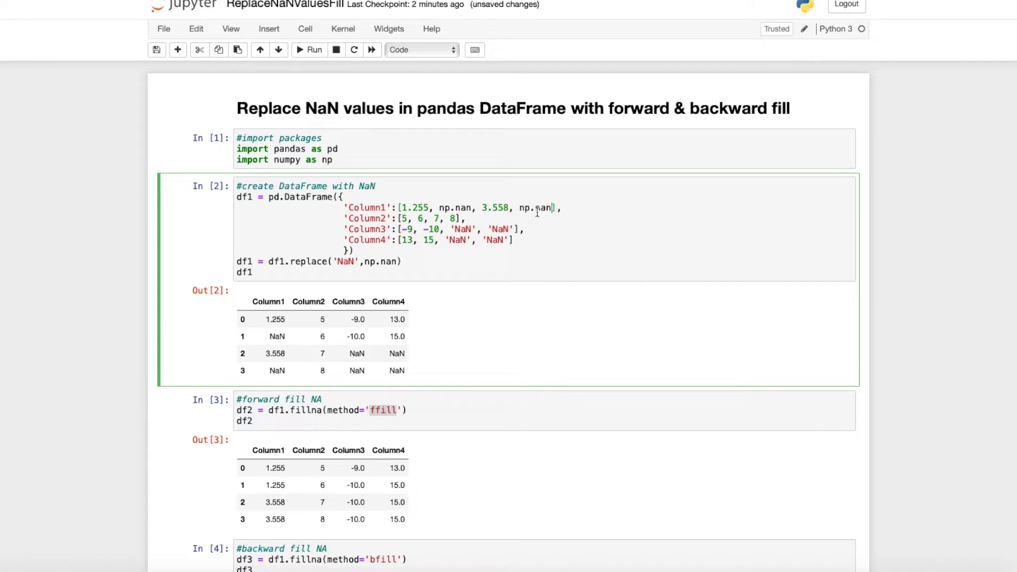
click(309, 49)
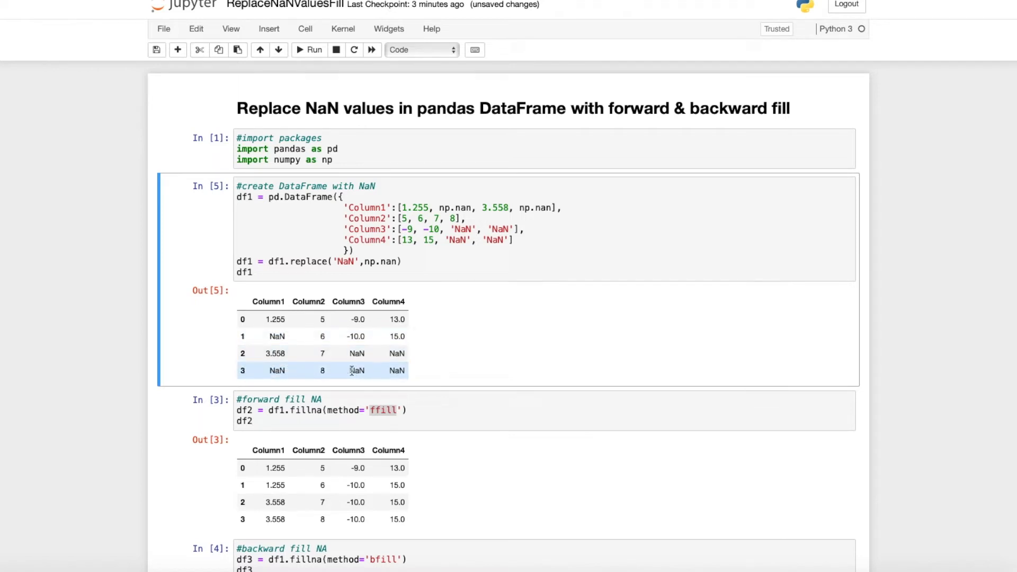
mouse_move(348, 376)
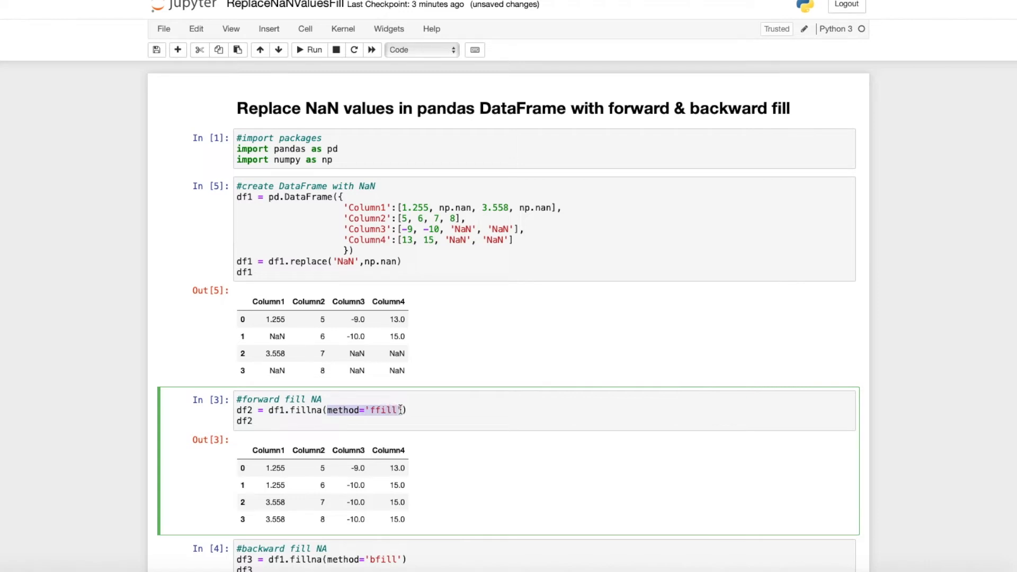
mouse_move(426, 410)
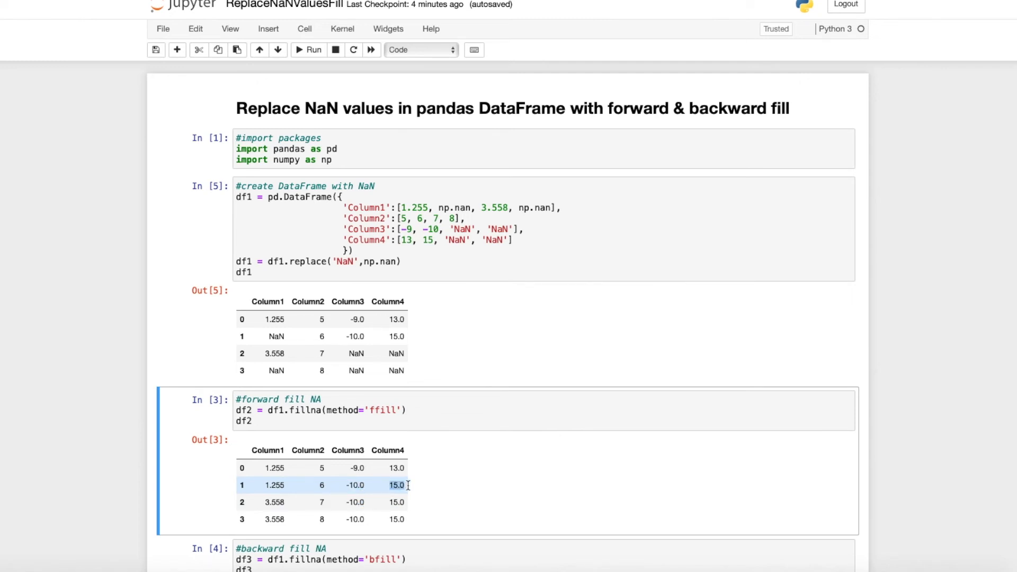
scroll(down, 3)
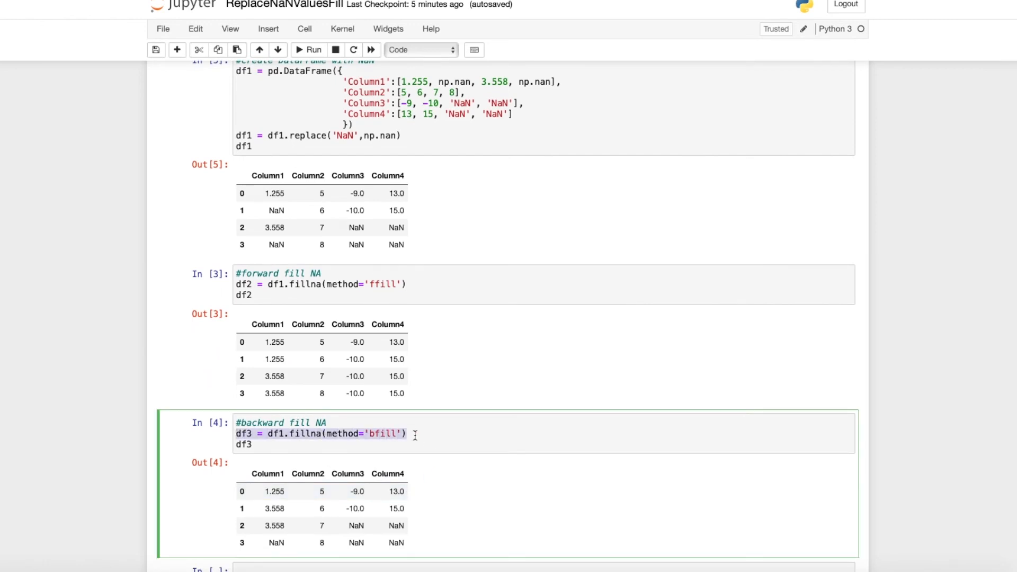
double_click(343, 434)
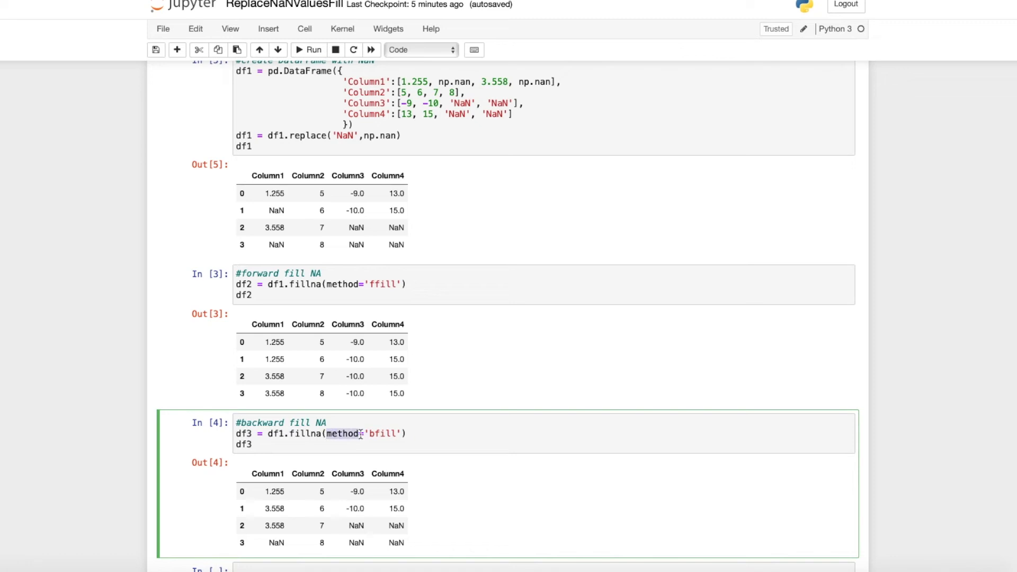